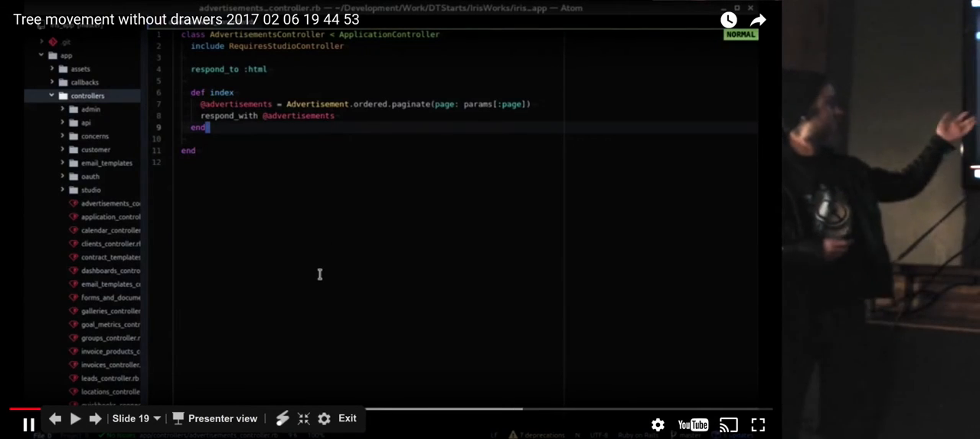
Step: Search Atom's file finder for 'advertisment' and open the advertisements index.html.erb view
type("advert")
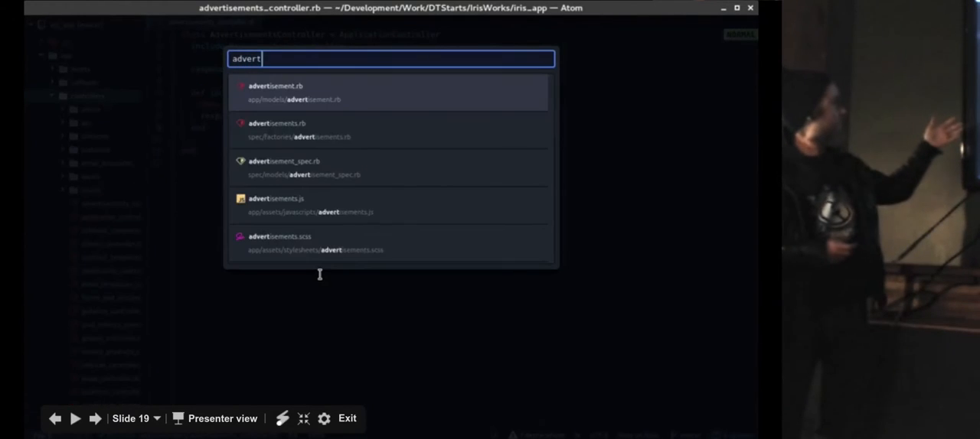
type("isments/")
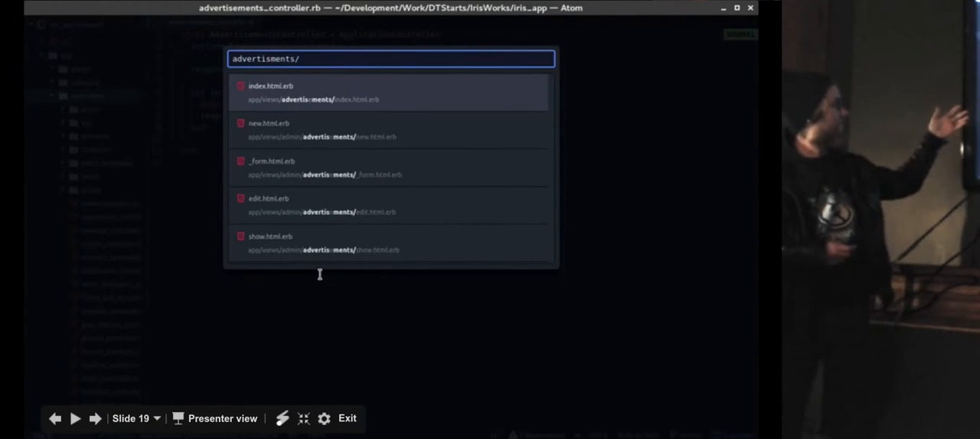
left_click(270, 92)
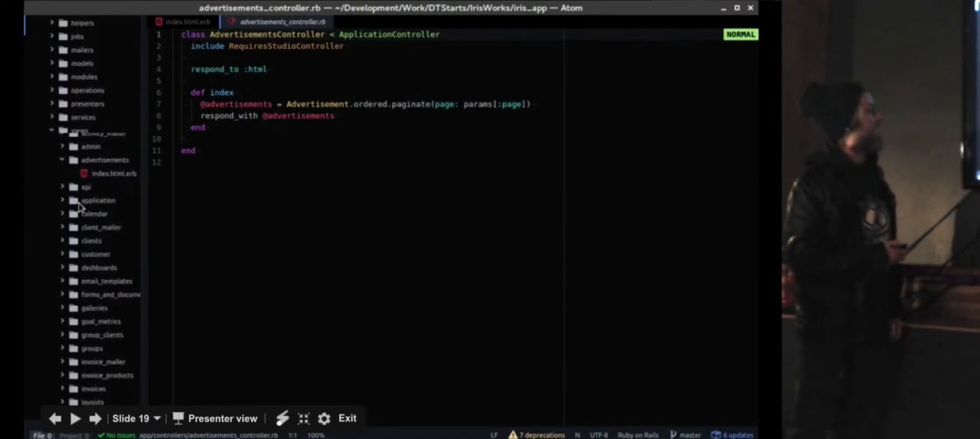
scroll("down", 3)
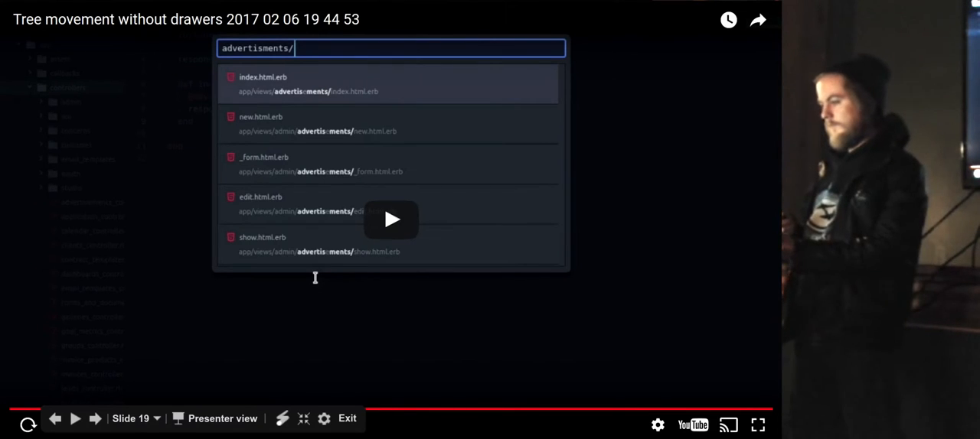
Step: Advance from slide 20, 'Fear of changing the defaults', to the slide 21 Options slide
left_click(95, 418)
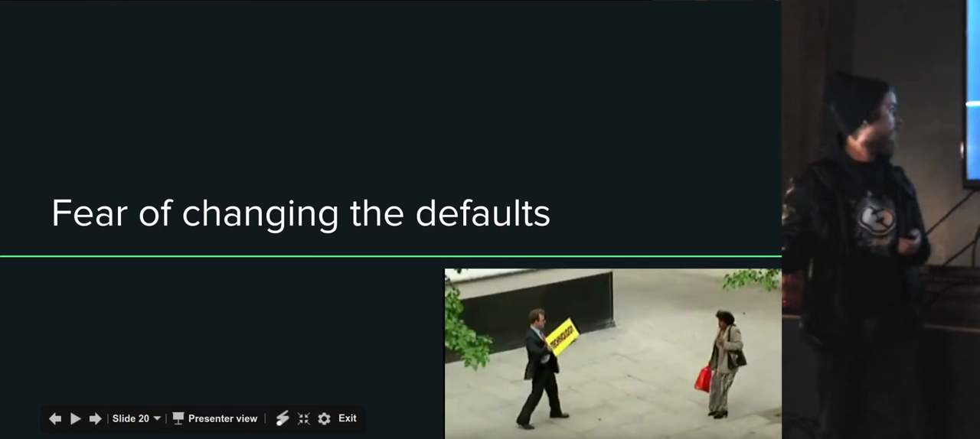
left_click(95, 419)
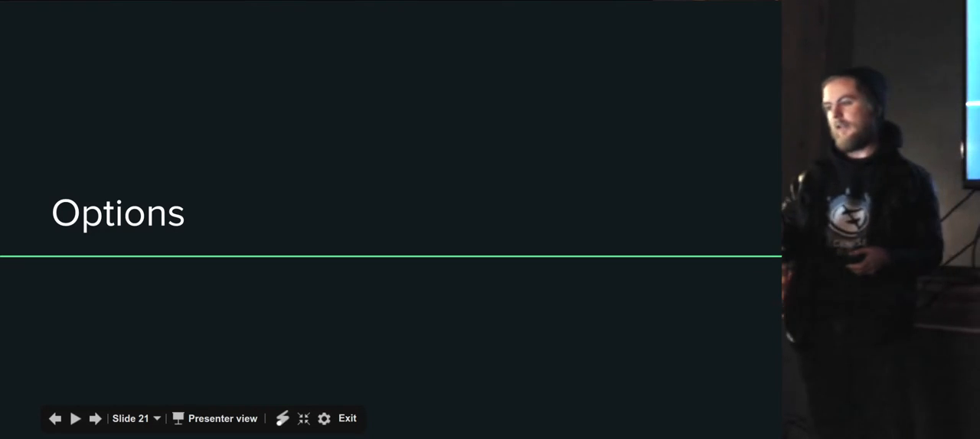
Step: Step through 'Services' and 'Service is semantically incorrect' to the second Services slide (24)
left_click(95, 419)
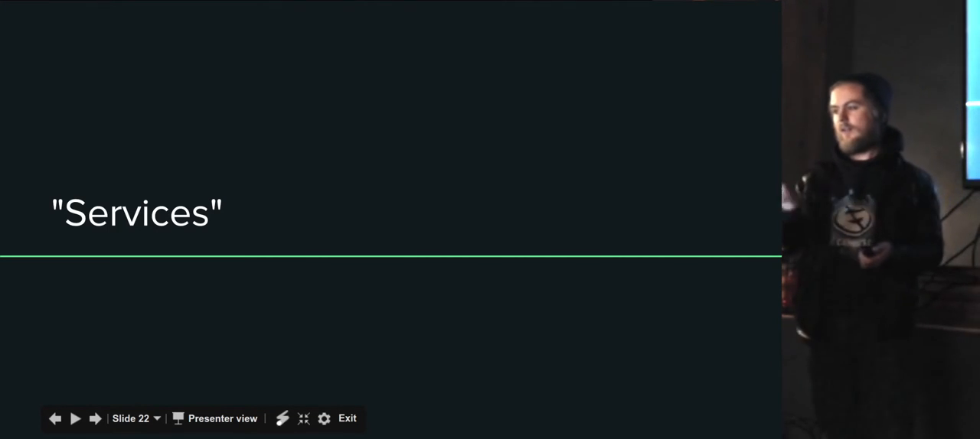
left_click(95, 419)
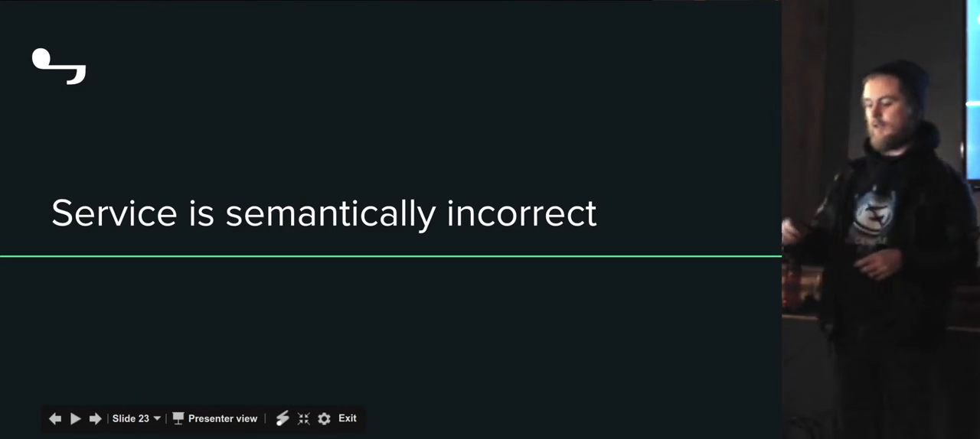
left_click(95, 419)
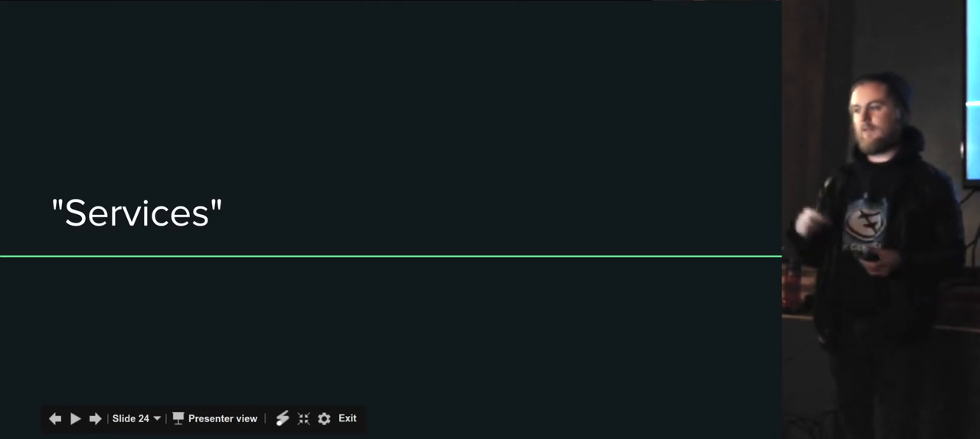
Step: Advance to slide 25 'Trailblazer', then slide 26 'Rewrite :-('
left_click(95, 419)
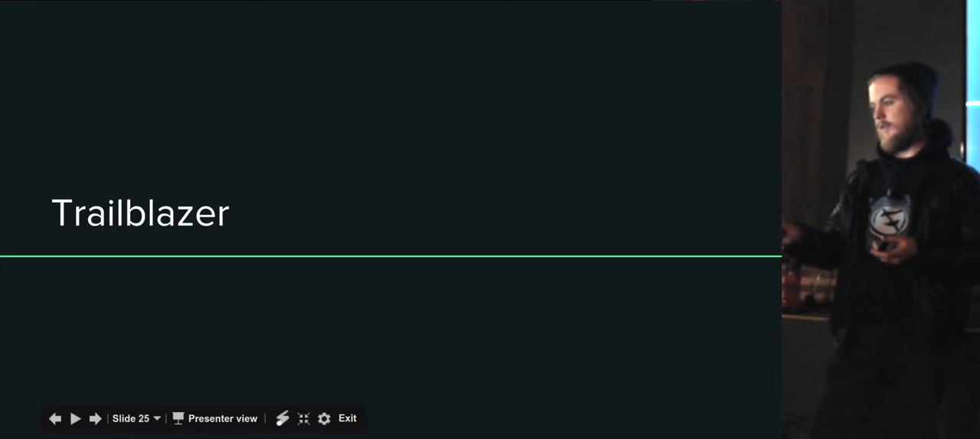
left_click(95, 419)
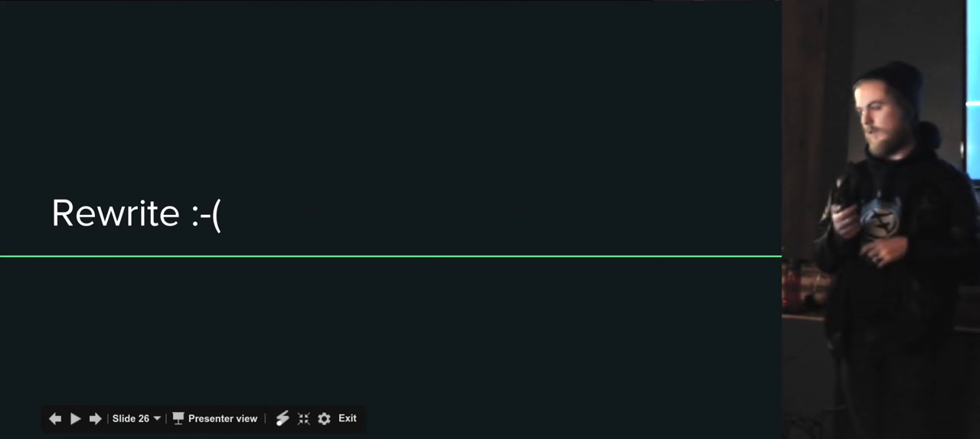
Step: Move past the Drawers slide to the Atom demo of the orders API controller
left_click(94, 419)
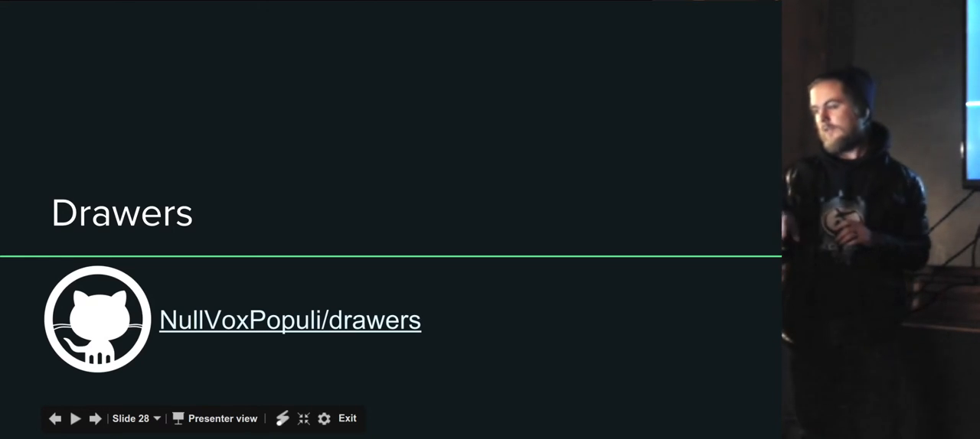
left_click(95, 418)
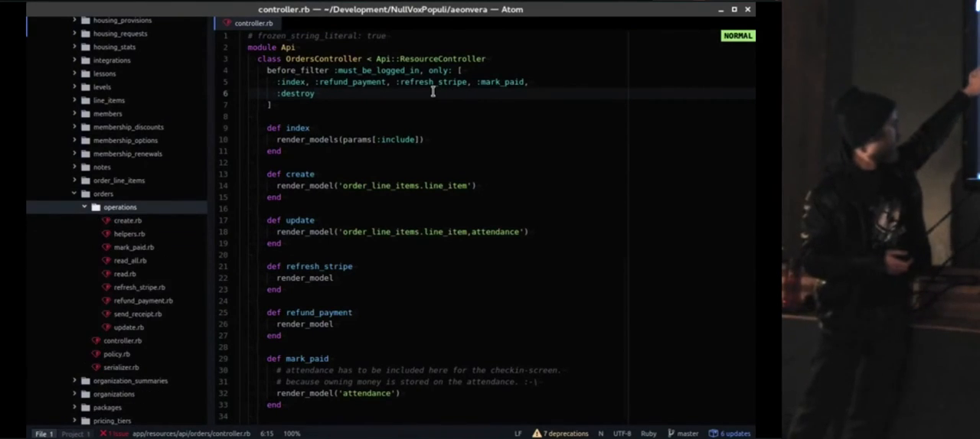
Step: Expand the spec/support/rails_app/app/resources/comments folder in Atom's tree view
left_click(132, 248)
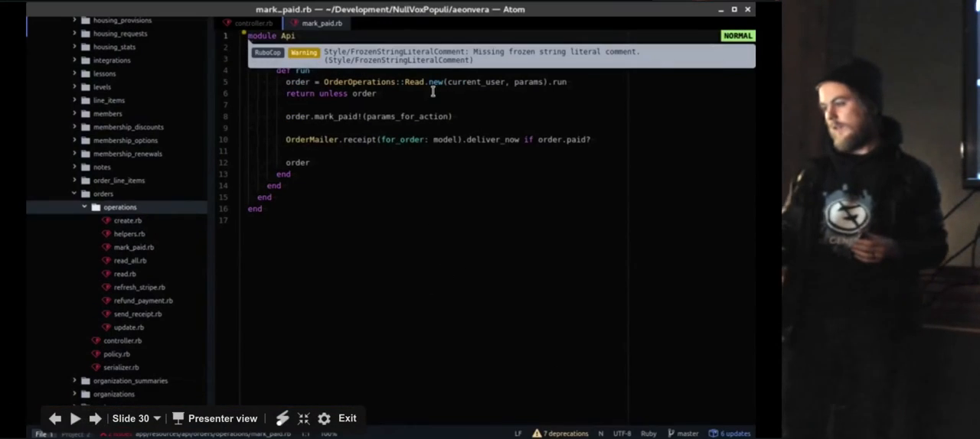
left_click(116, 234)
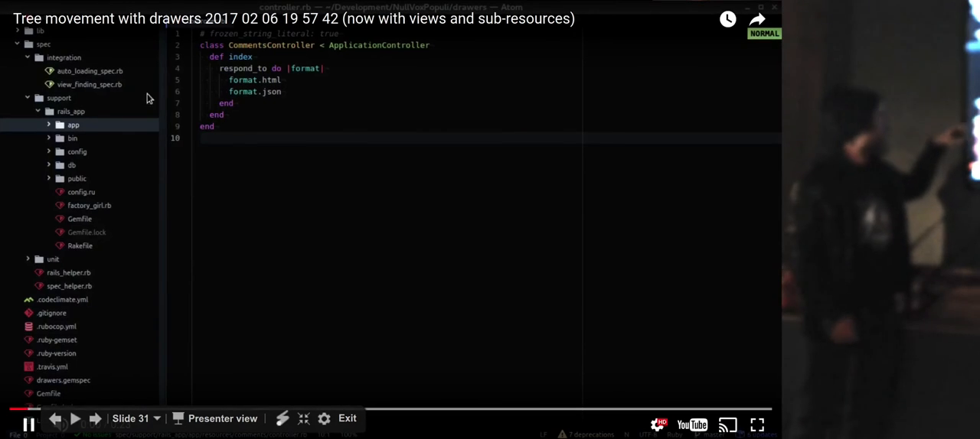
left_click(75, 419)
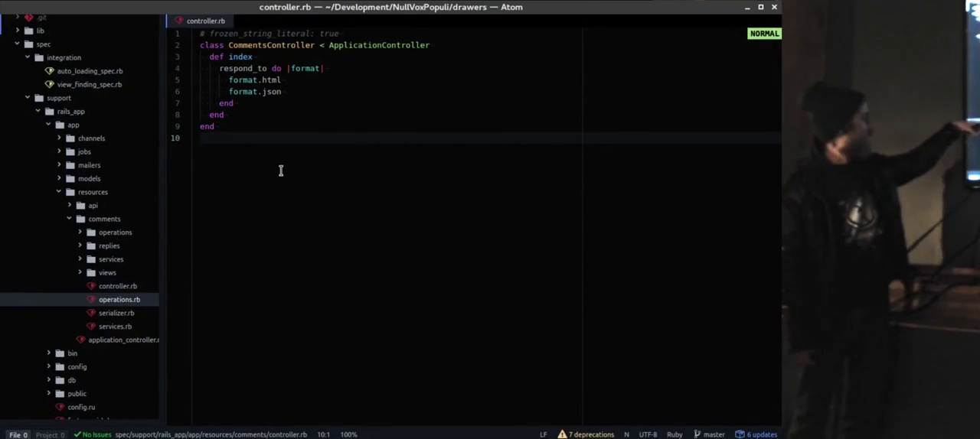
Step: Open the comments operations.rb and serializer.rb files in tabs
left_click(120, 299)
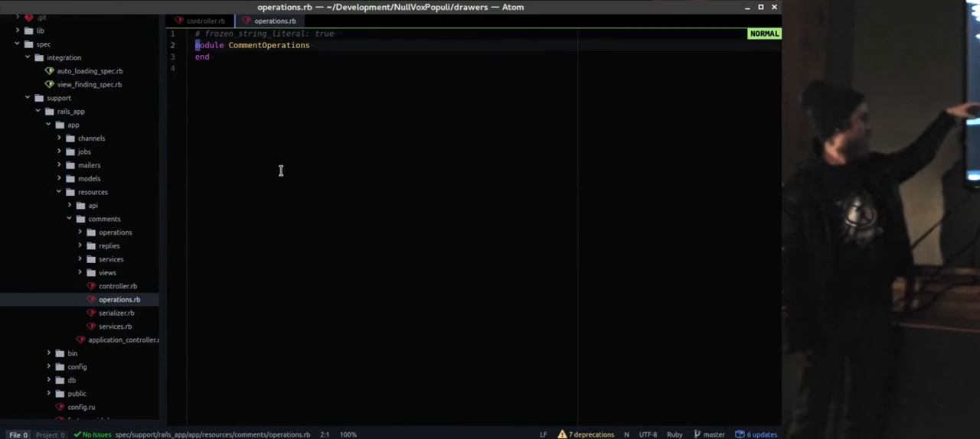
left_click(117, 313)
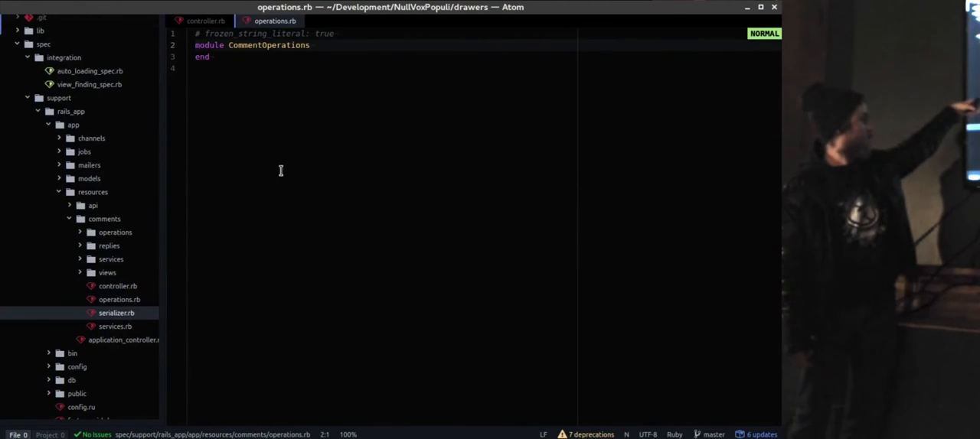
left_click(116, 313)
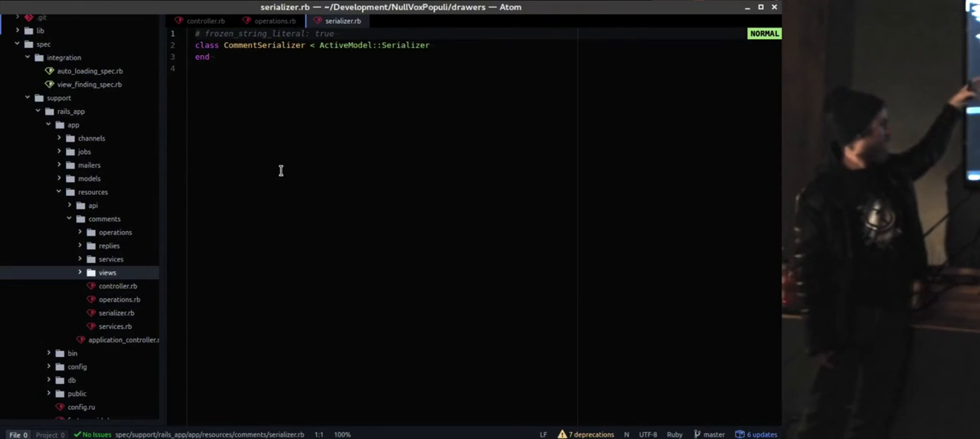